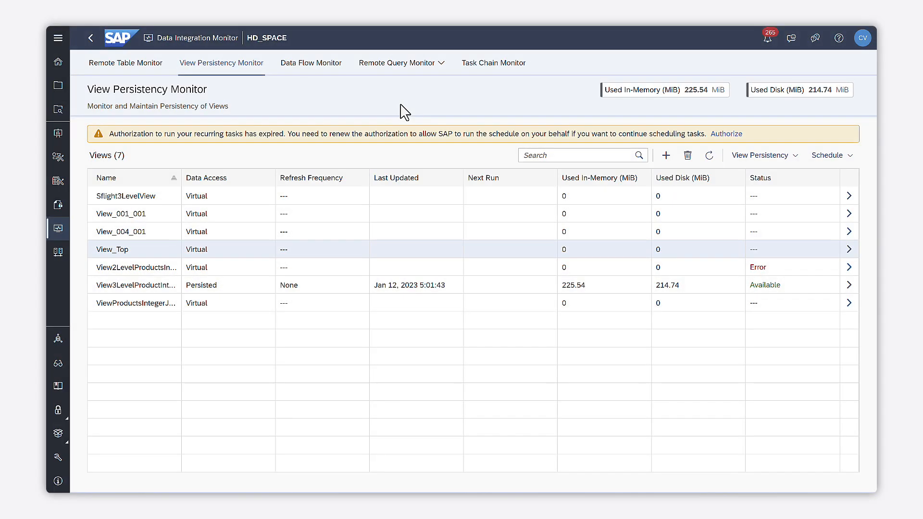
mouse_move(300, 261)
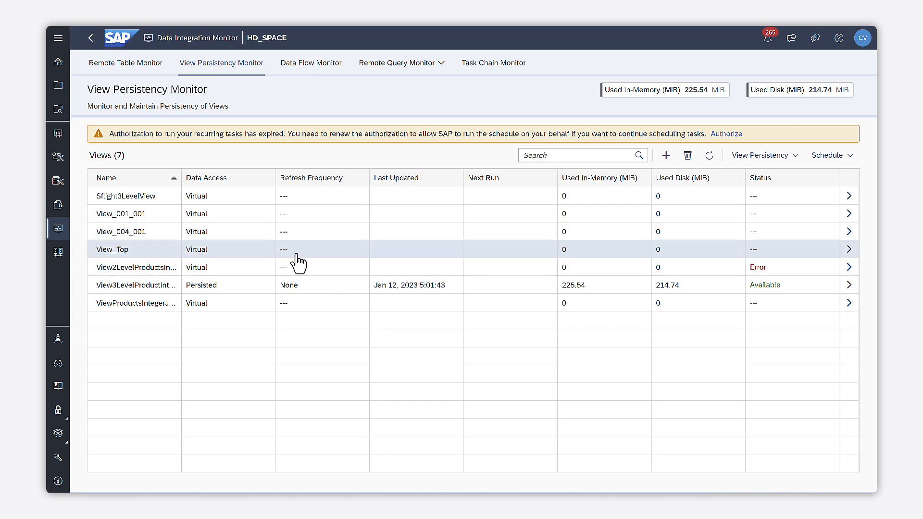
mouse_move(850, 253)
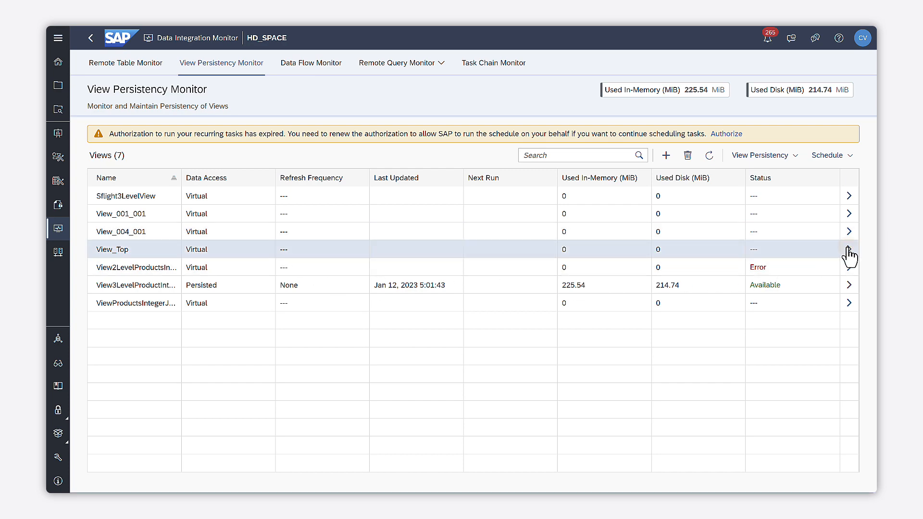
Step: From View_Top's details, start the View Analyzer via the View Persistency actions
click(849, 249)
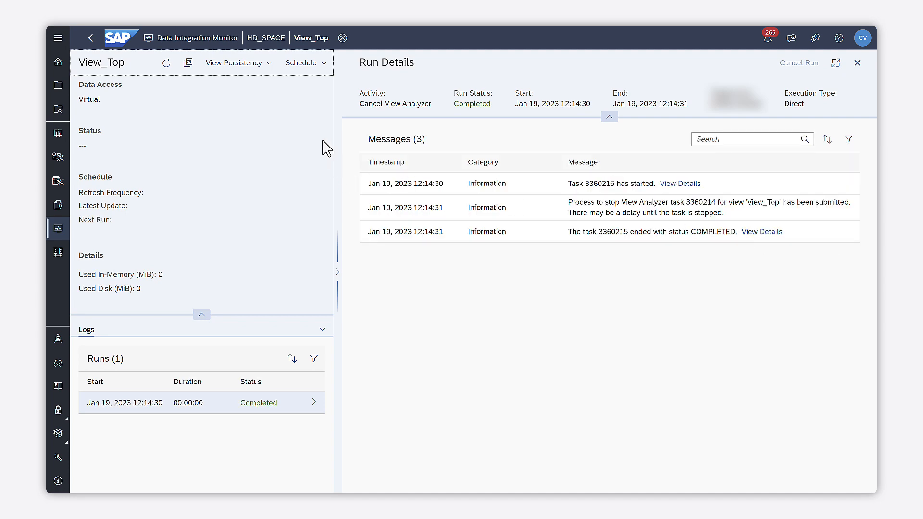
click(235, 64)
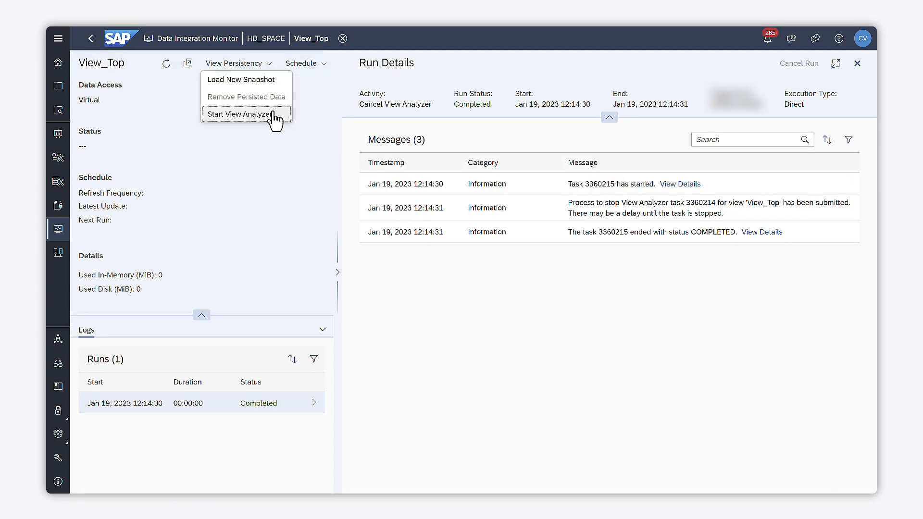
click(238, 115)
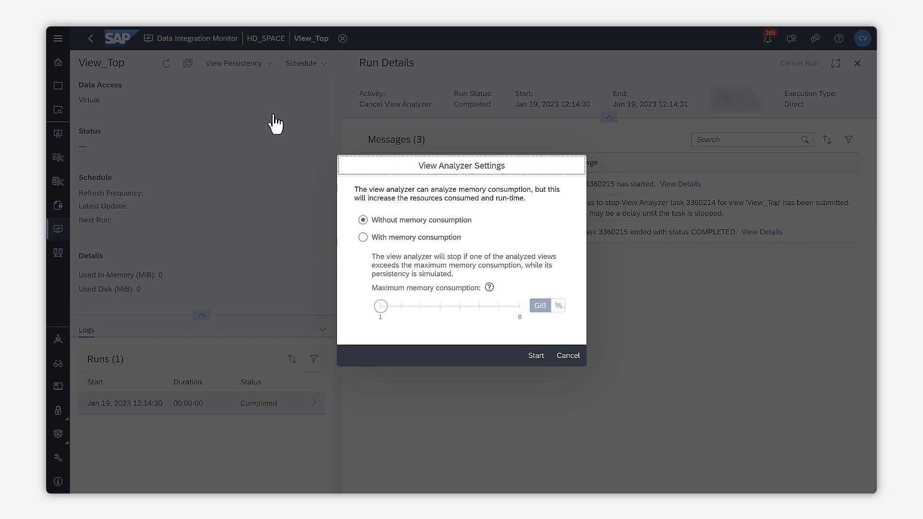
Step: Start the analyzer with memory consumption at 1 GiB maximum and refresh to load the completed run
click(363, 219)
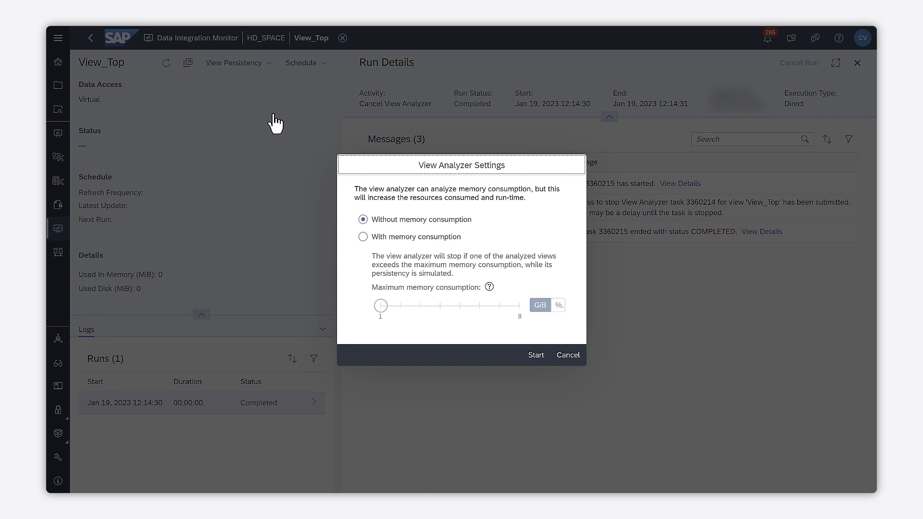
click(363, 237)
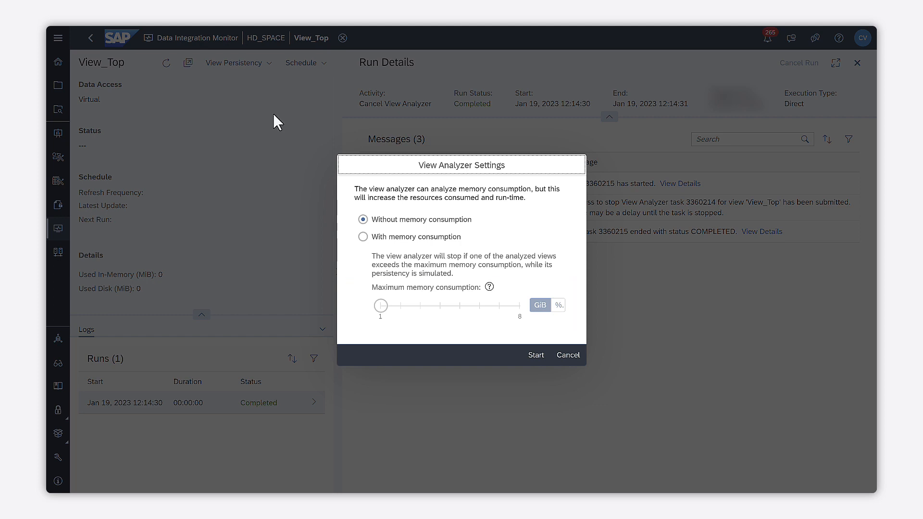
click(364, 236)
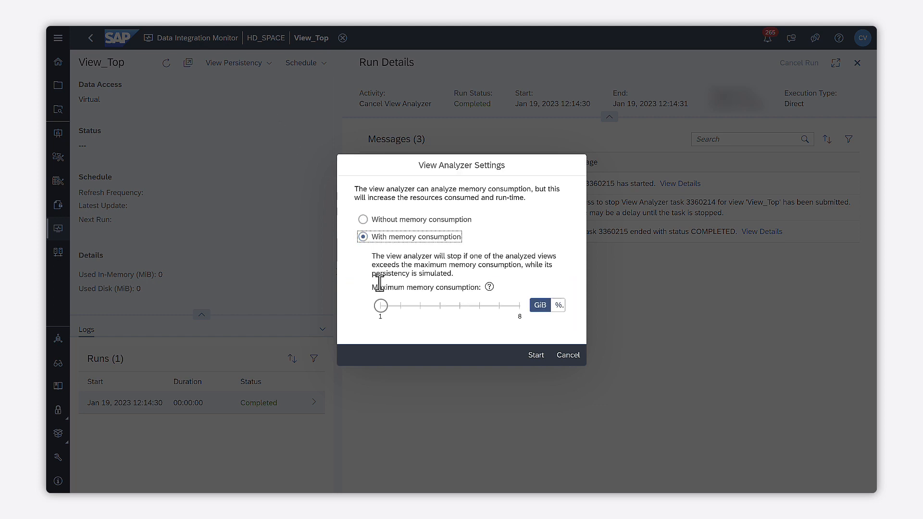
click(536, 355)
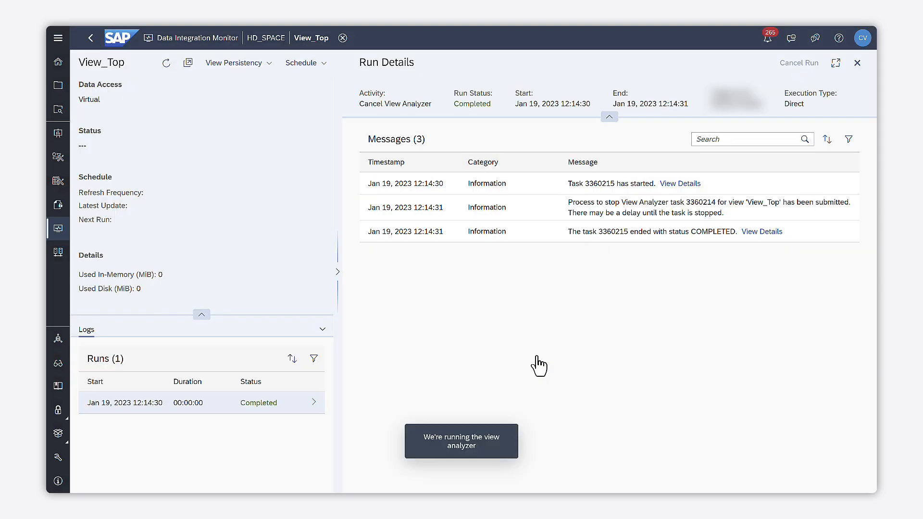
click(167, 63)
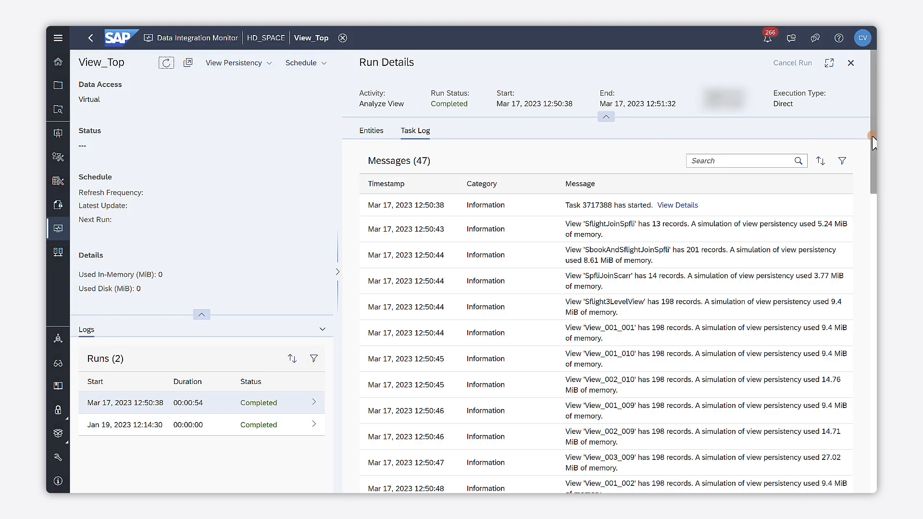
Step: Review the Task Log messages, then show the Entities results with peak memory and row counts
scroll(down, 3)
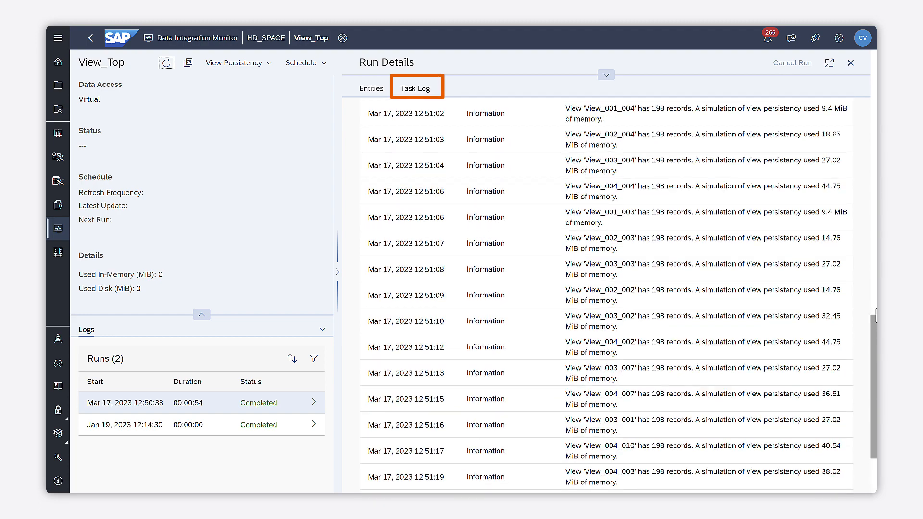
click(605, 75)
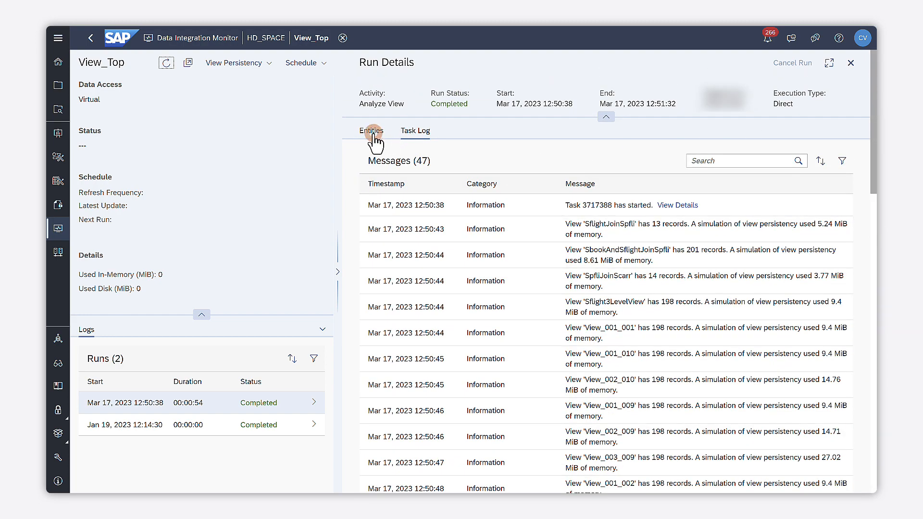
click(372, 131)
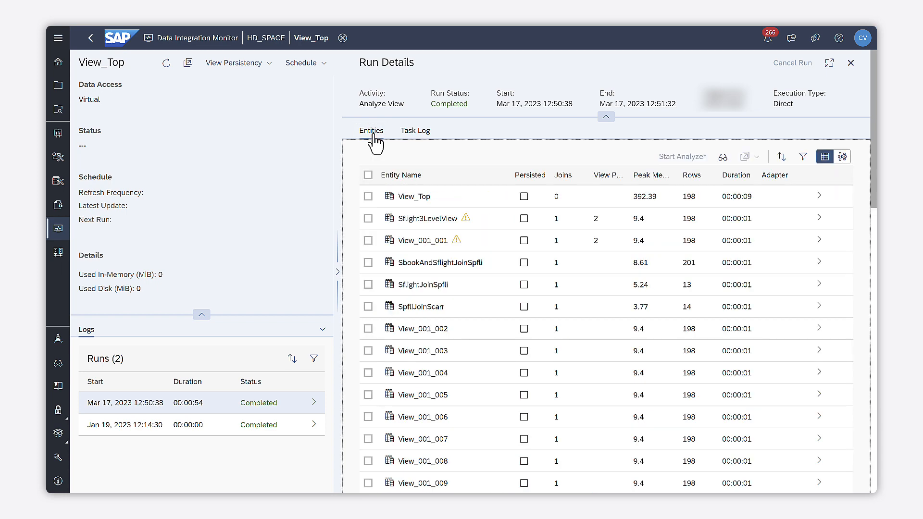